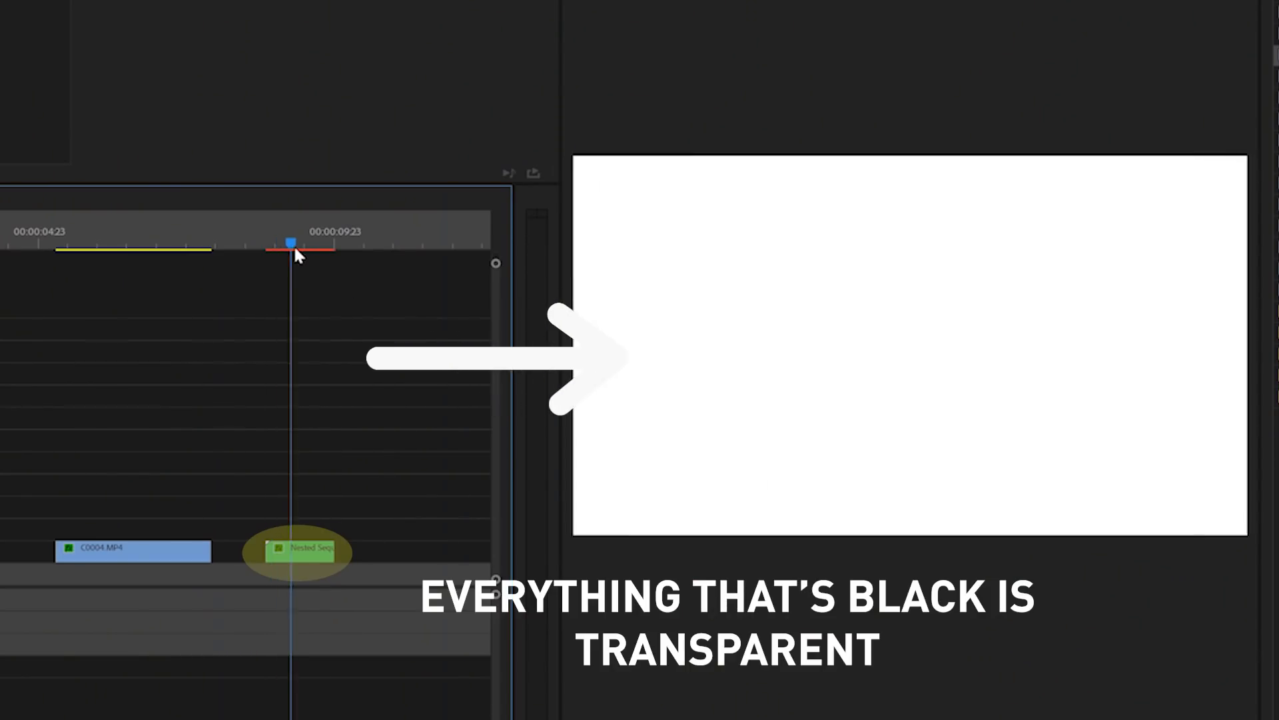
Place the nested matte sequence on V3 and C0004.MP4 on V2 over C0008.MP4's end.
left_click(172, 242)
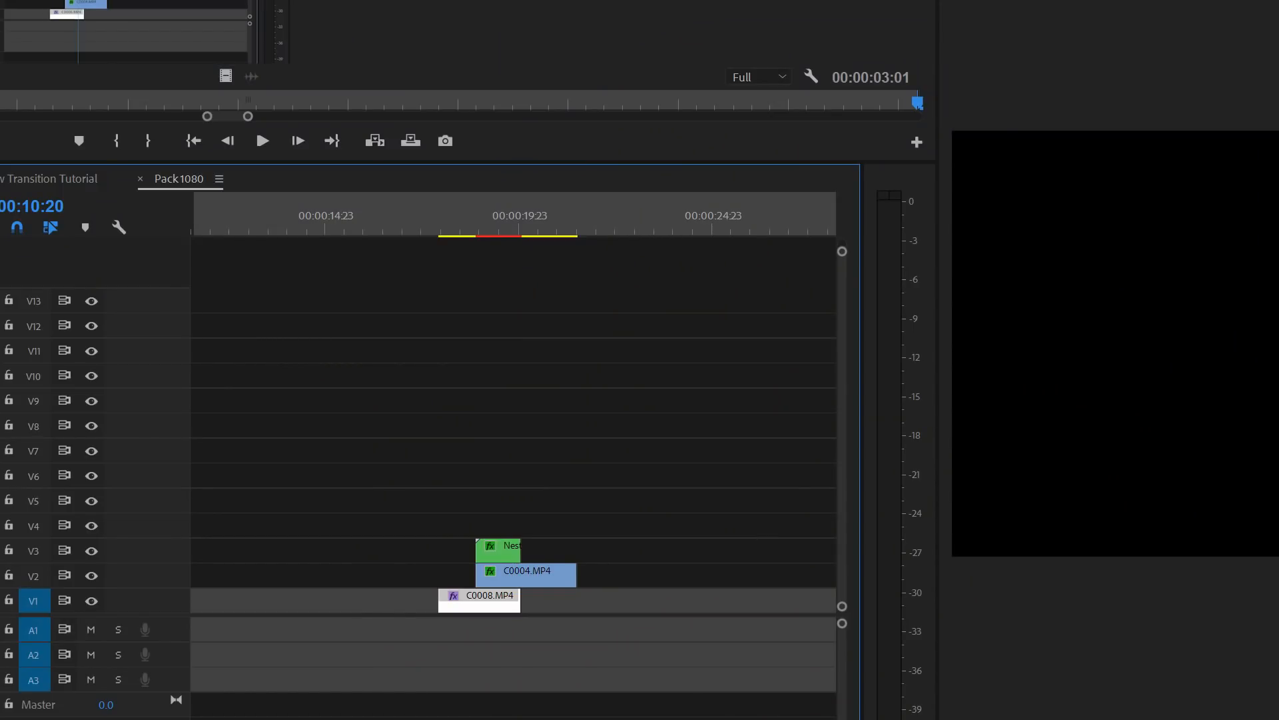
left_click(480, 596)
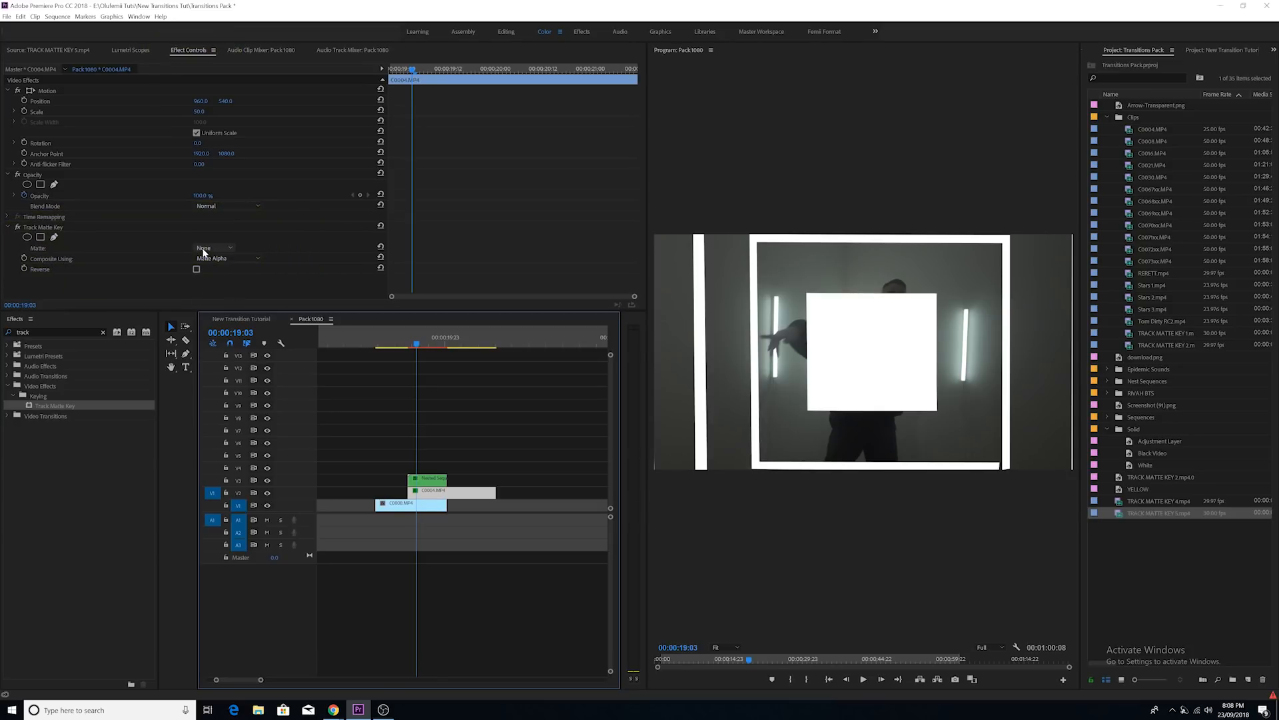
Drop Keying > Track Matte Key from the Effects panel onto C0004.MP4.
left_click(212, 248)
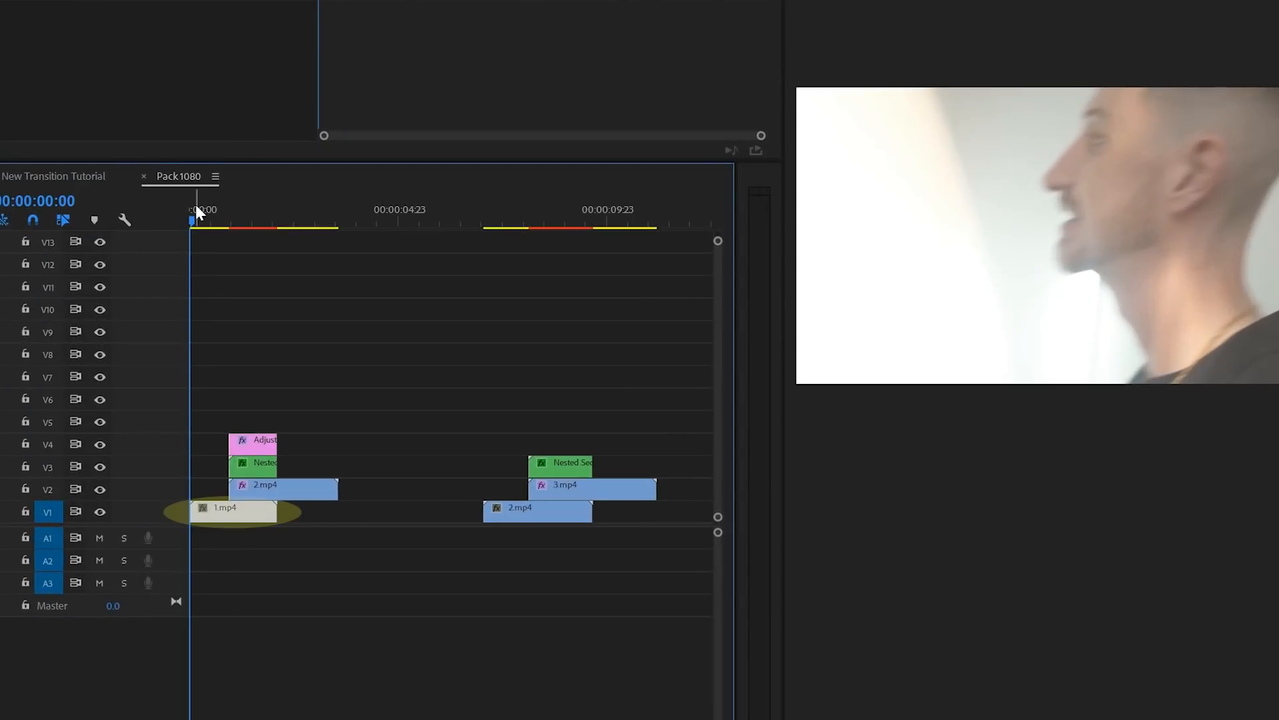
Move the playhead into the first transition to view the blurred, lens-distorted matte cut.
left_click(235, 220)
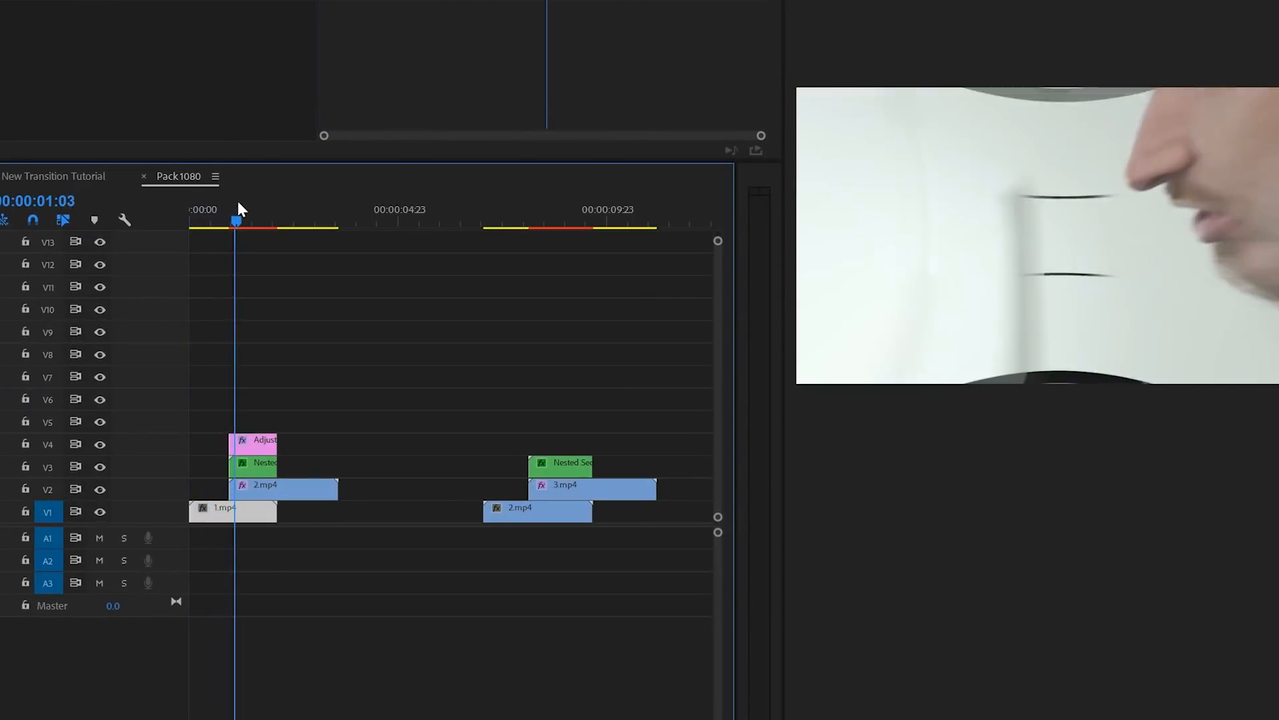